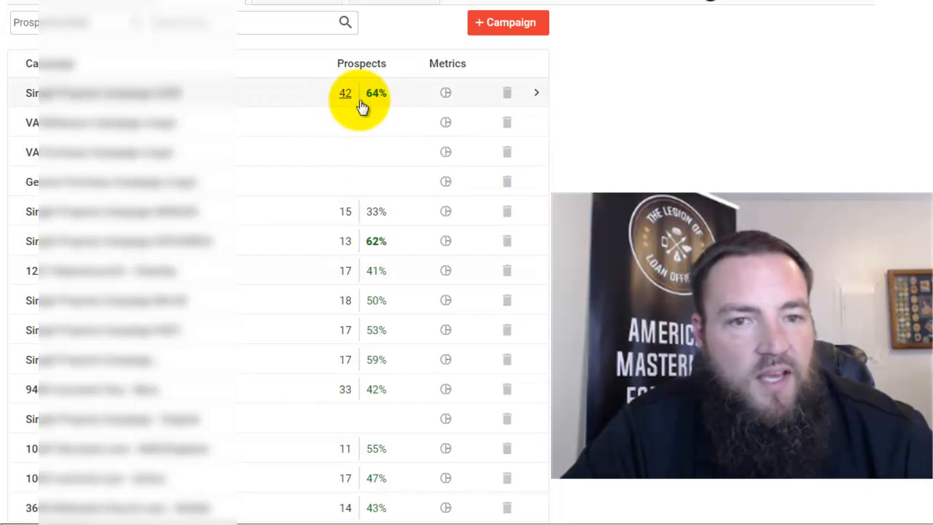
{"action": "mouse_move", "coordinate": [377, 99]}
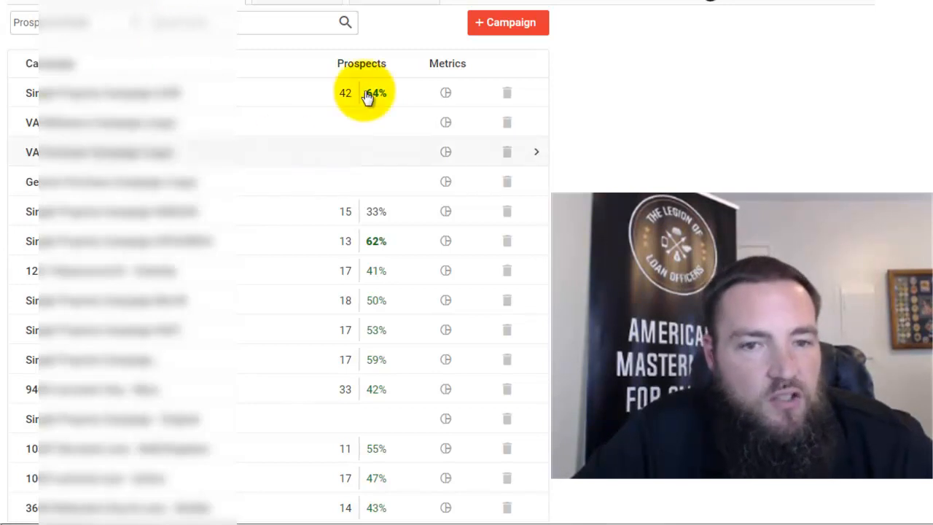
{"action": "scroll", "scroll_direction": "down", "scroll_amount": 3}
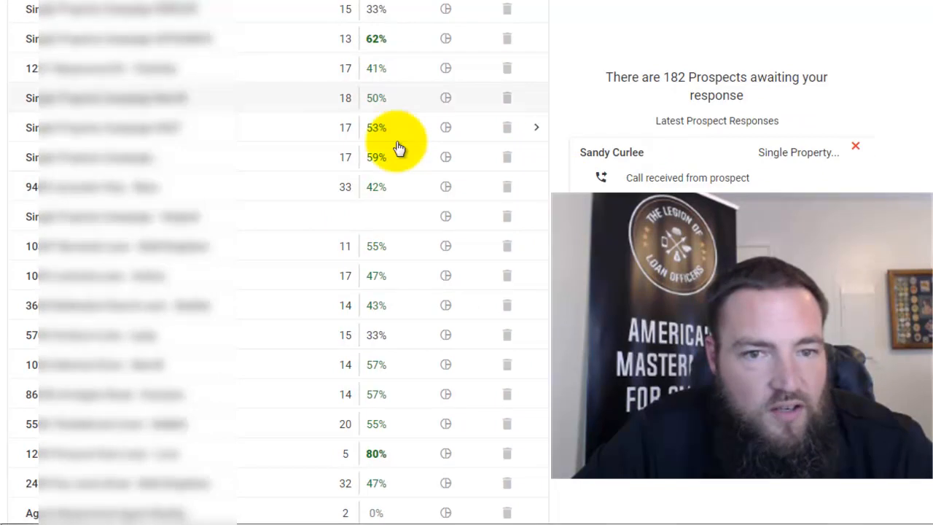
{"action": "mouse_move", "coordinate": [404, 263]}
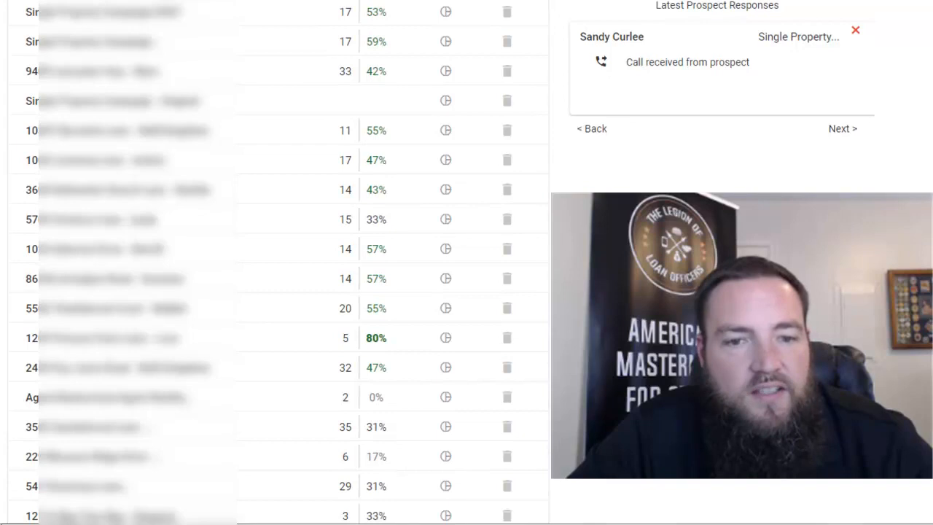
{"action": "scroll", "scroll_direction": "down", "scroll_amount": 3}
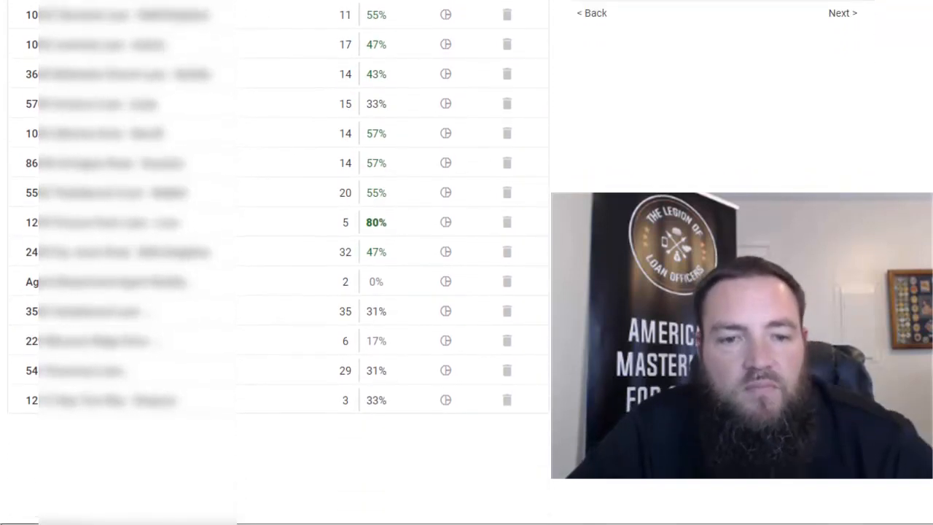